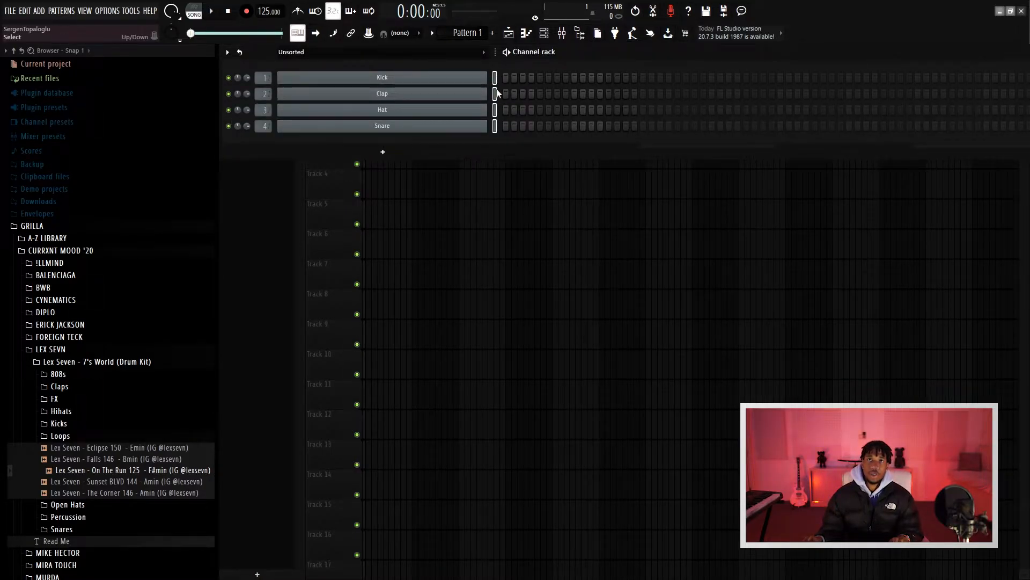
- Delete the Kick, Clap, Hat and Snare channels and remove Fruity Limiter from Master
right_click(381, 110)
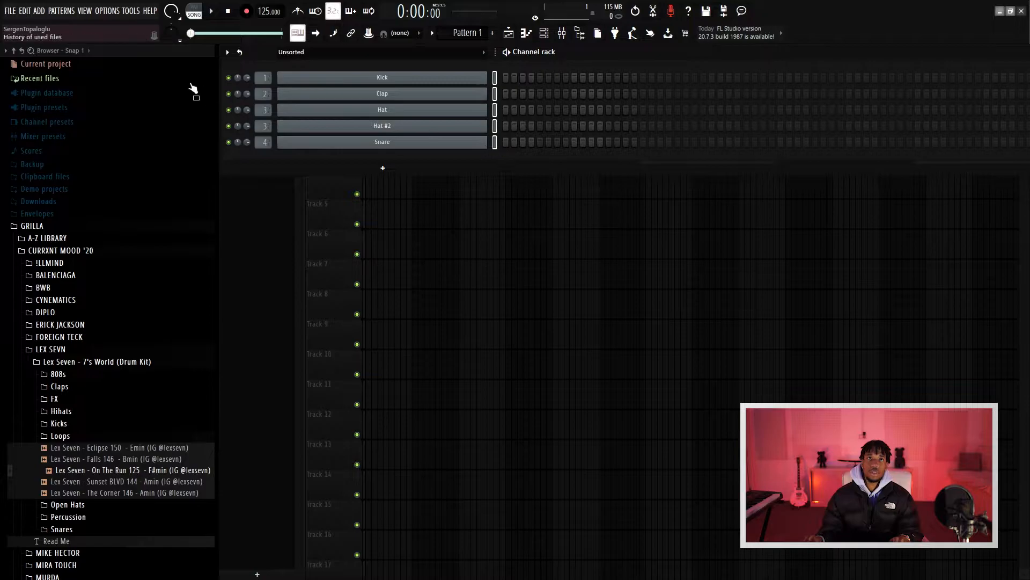
click(226, 52)
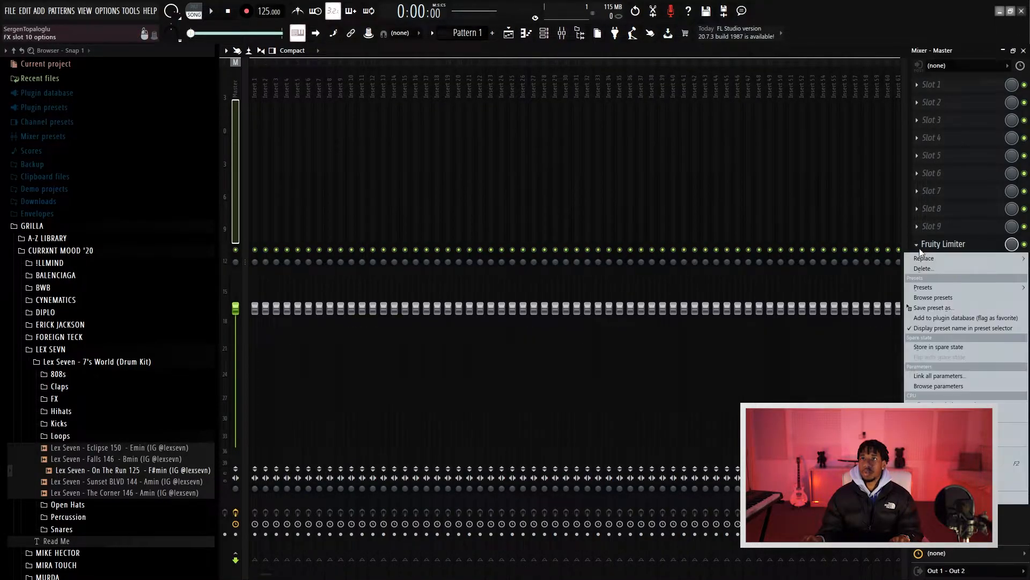
click(923, 268)
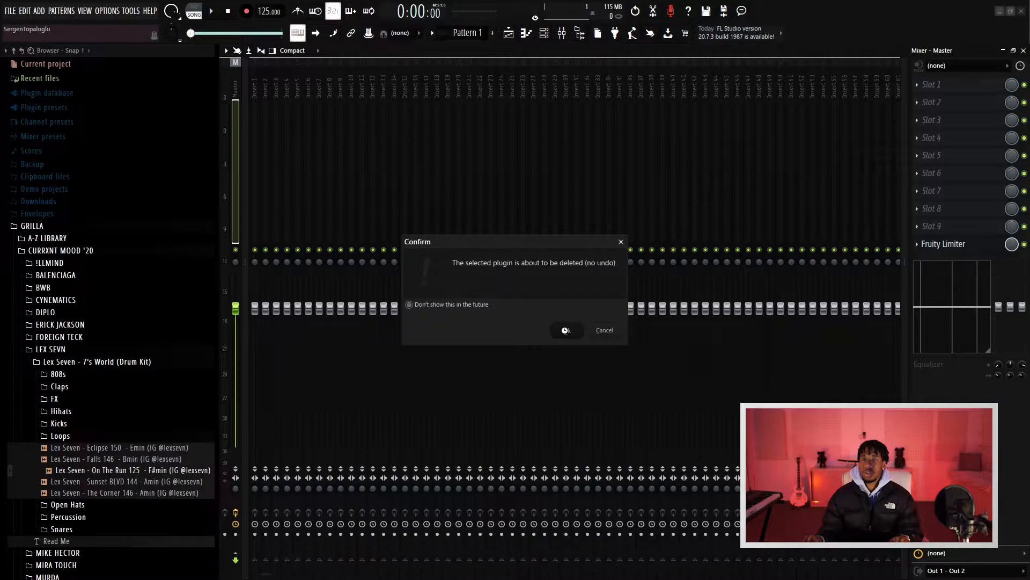
click(565, 330)
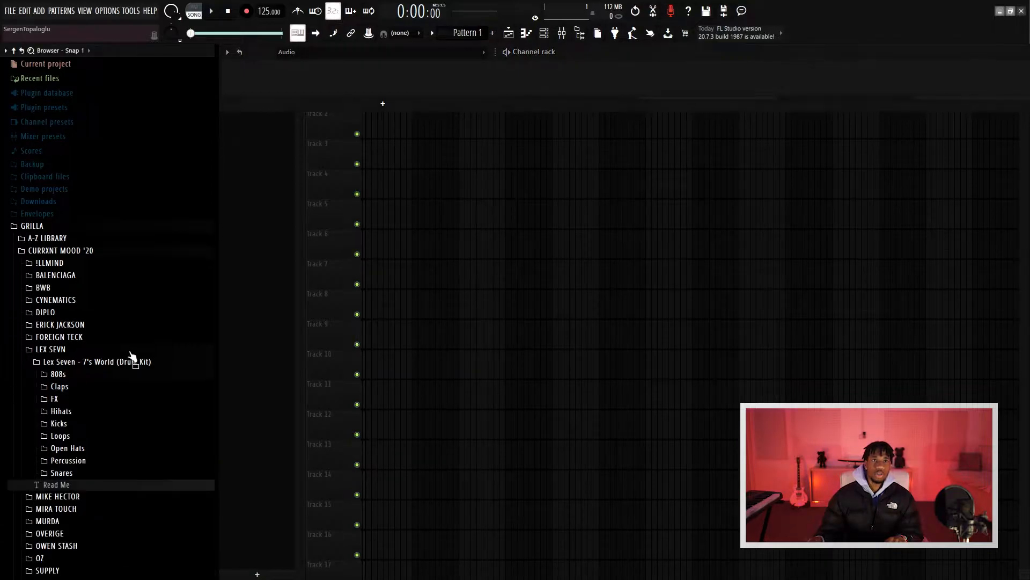
- Load the Knock kick and Quarantine 808 samples from the kit folders into the channel rack
click(58, 423)
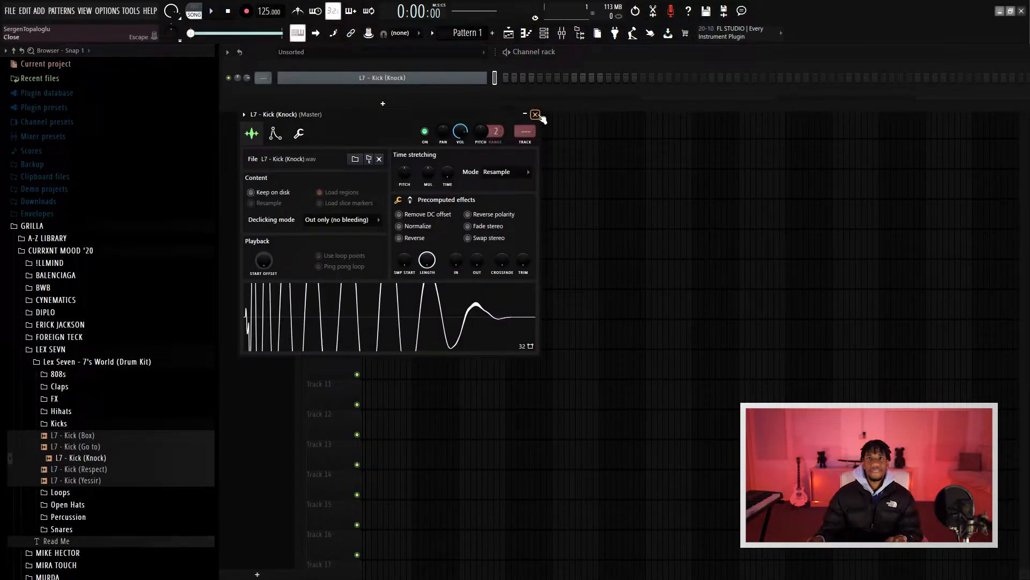
click(536, 114)
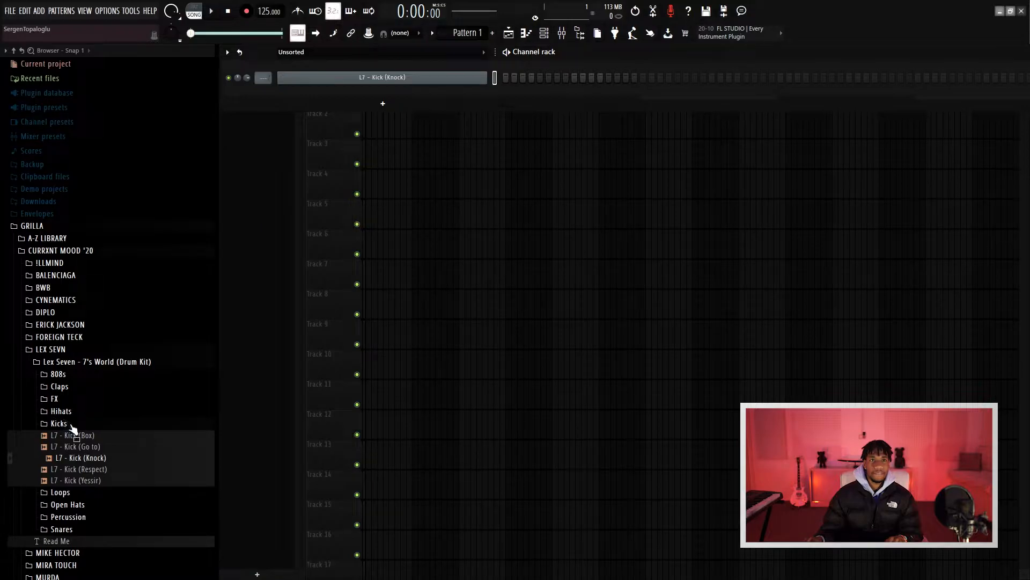
click(61, 410)
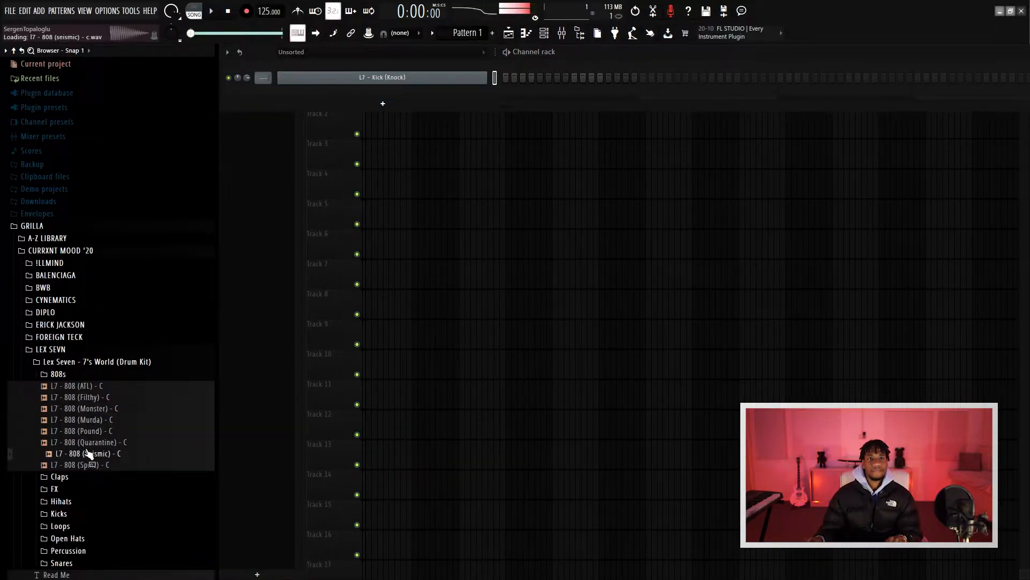
double_click(88, 442)
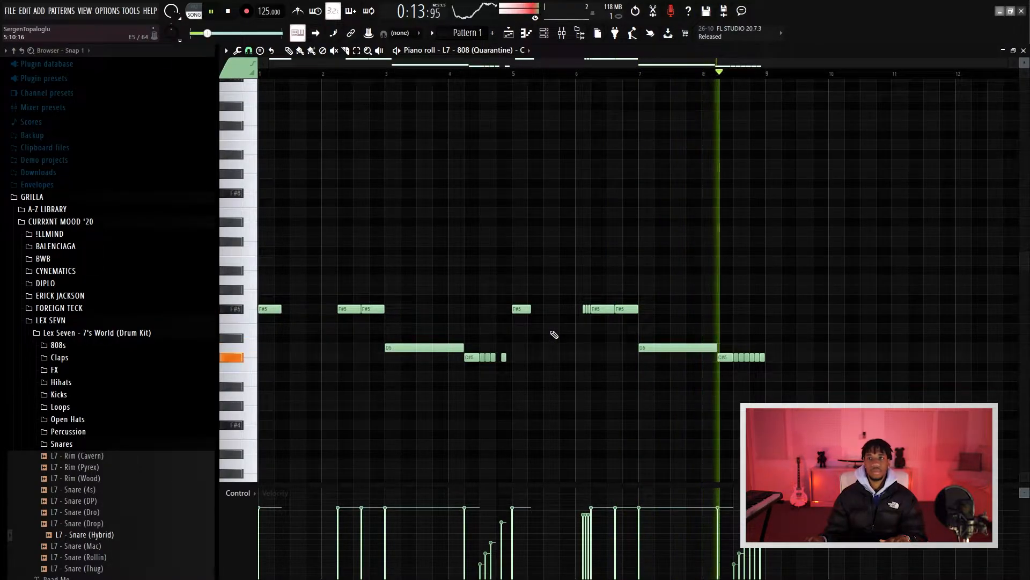
- Stop playback, select the long C#5 note and set piano-roll snap to 1/6 beat
click(227, 12)
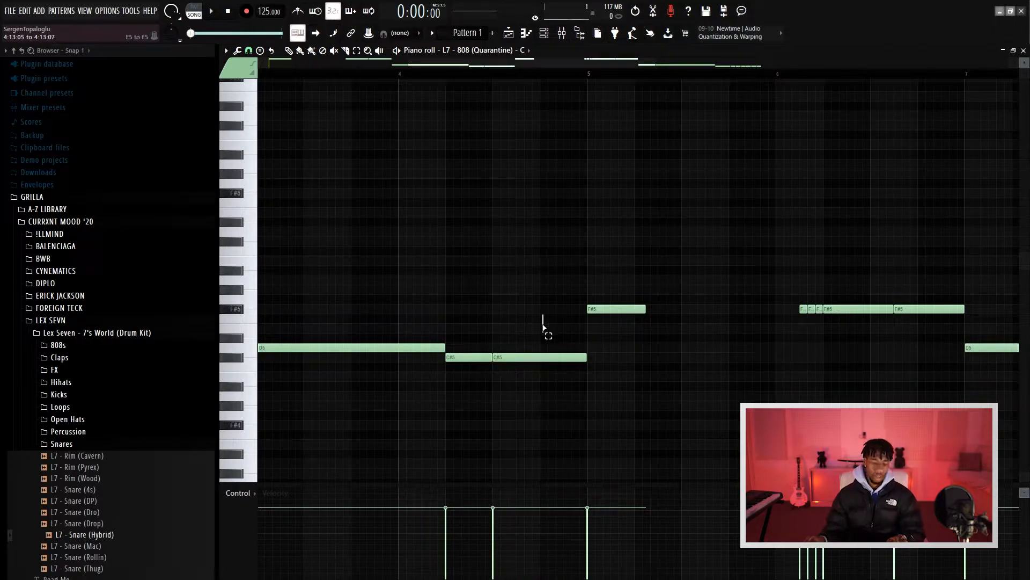
click(538, 356)
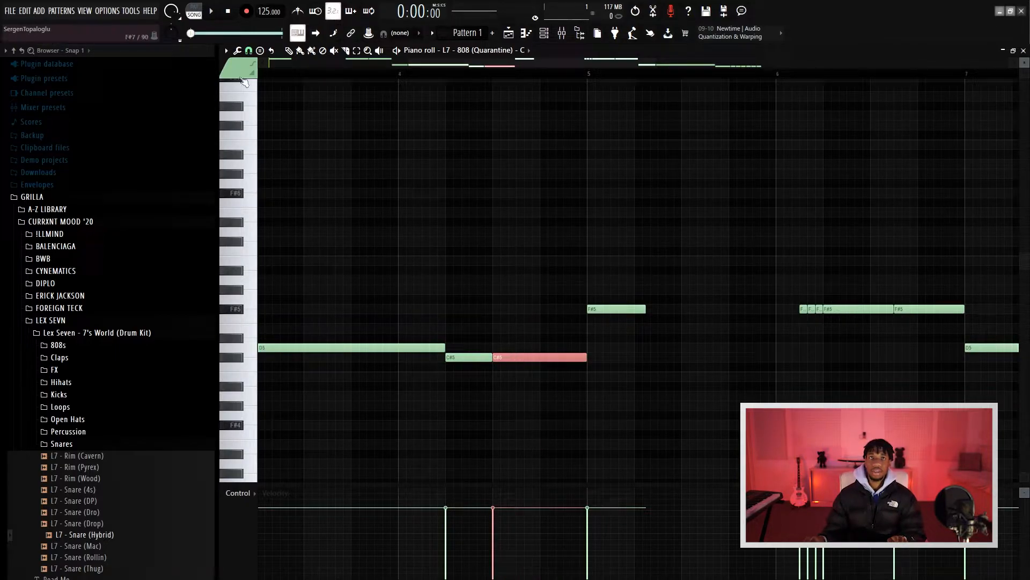
click(250, 52)
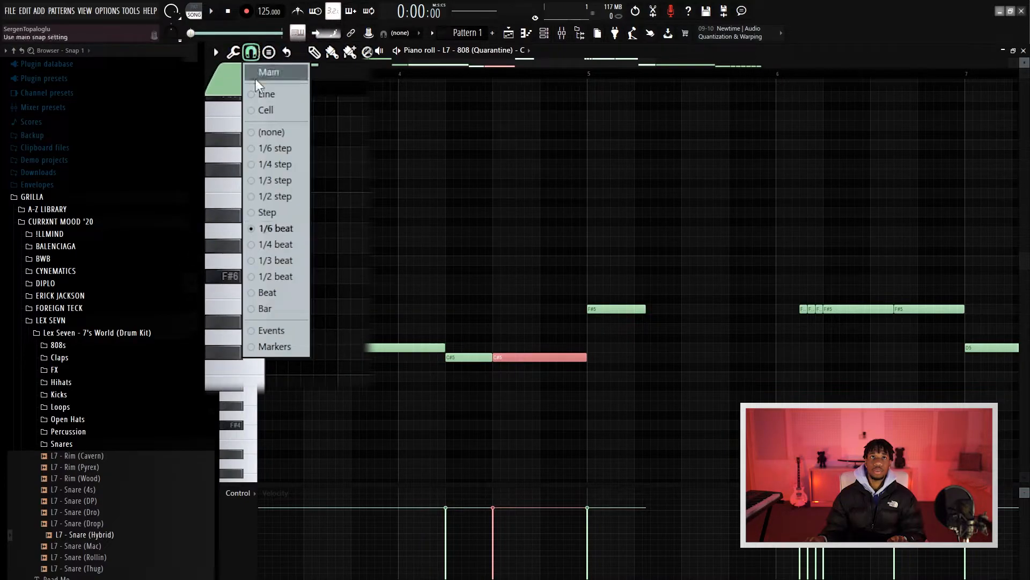
mouse_move(276, 228)
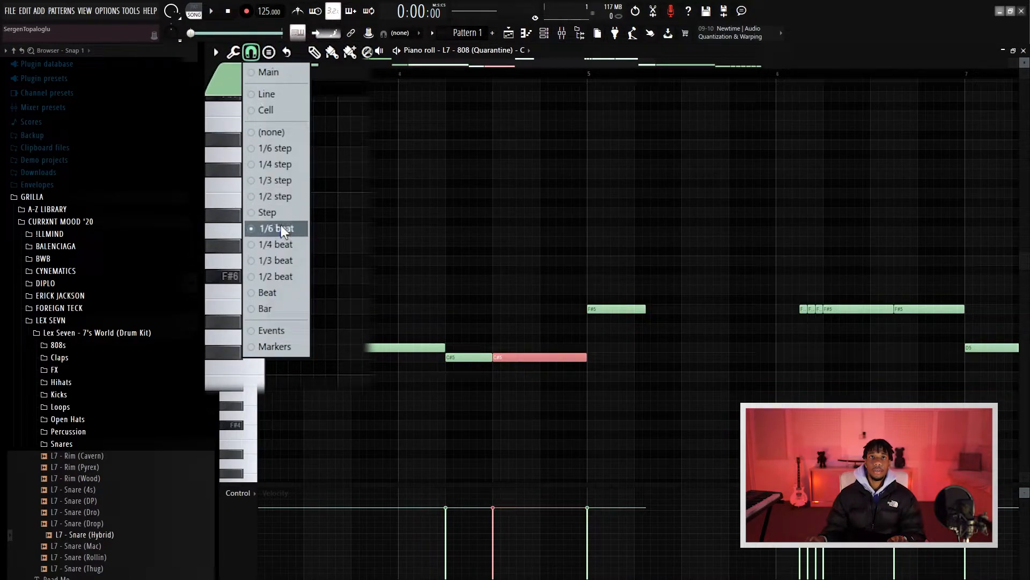
click(275, 228)
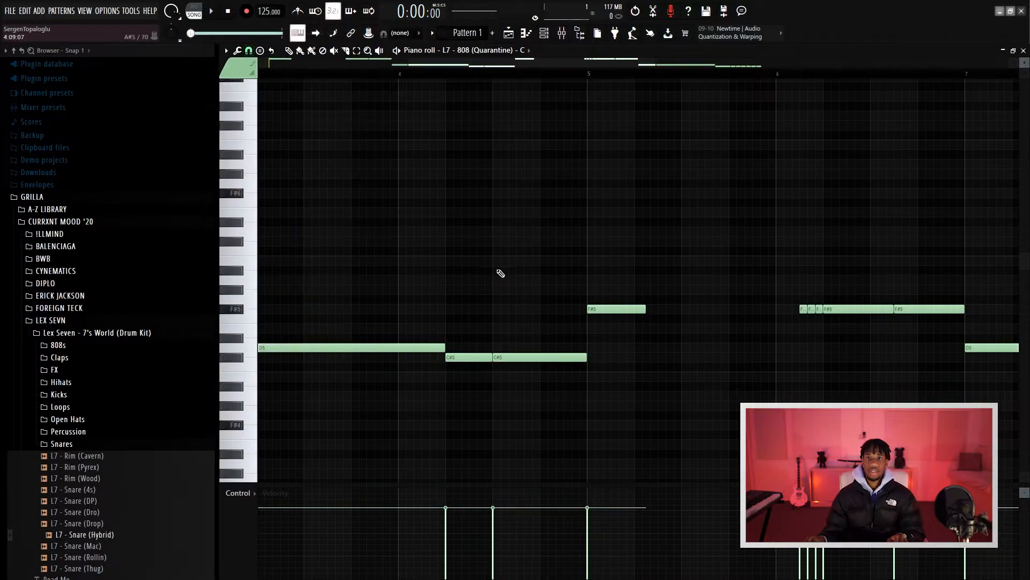
- Chop C#5 into rising-velocity rolls and add hat, clap, snare and open-hat channels
key(ctrl+u)
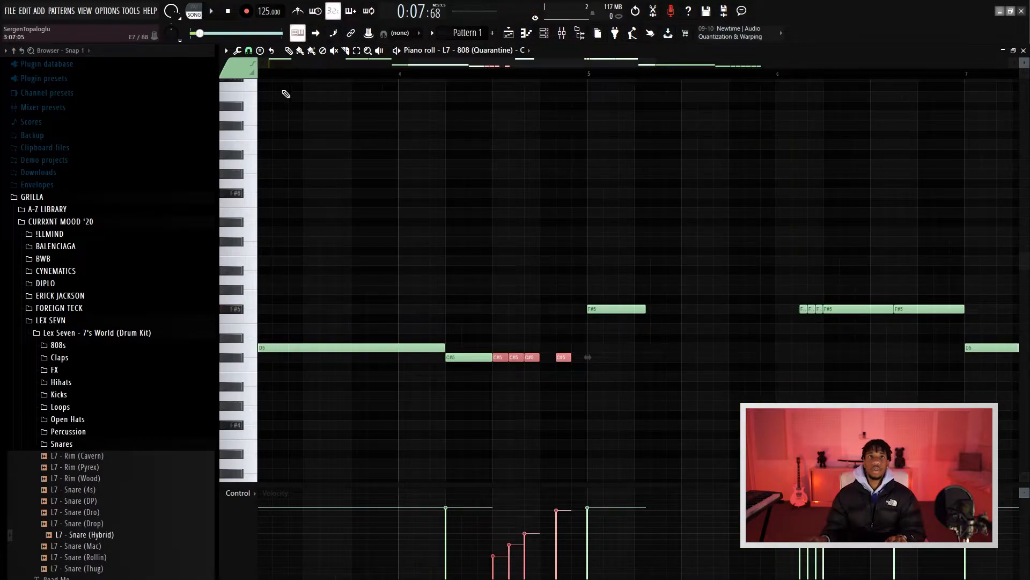
click(248, 51)
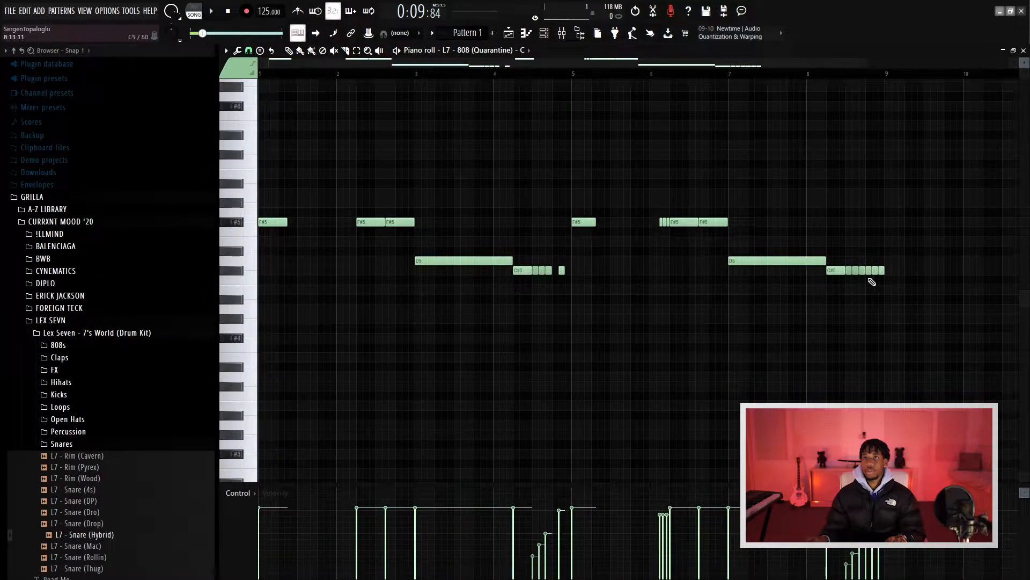
click(210, 11)
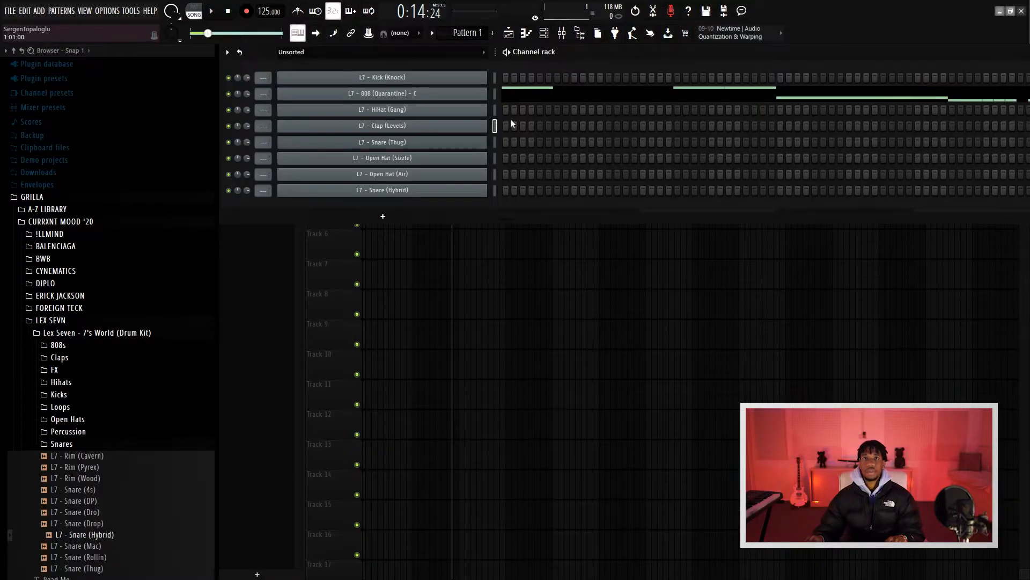
- Add backbeat claps and Hybrid snares, extra Thug snares, steady hi-hats and two open hats
click(574, 126)
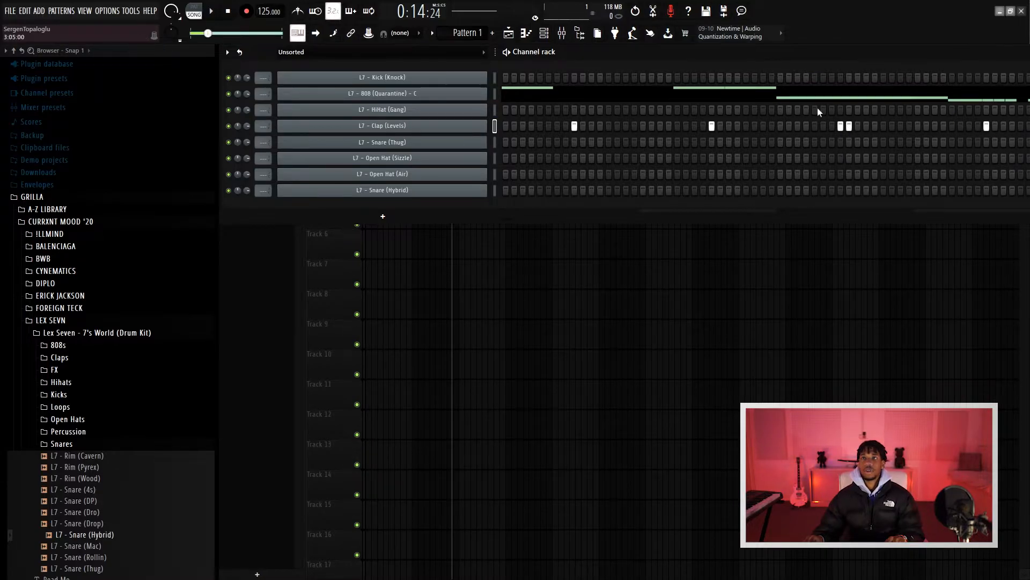
right_click(382, 125)
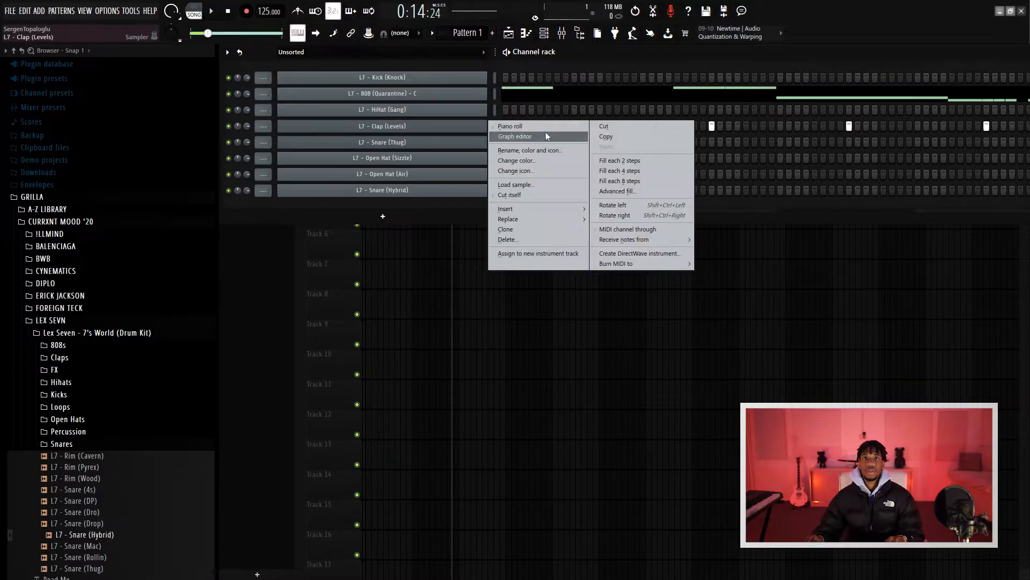
click(510, 125)
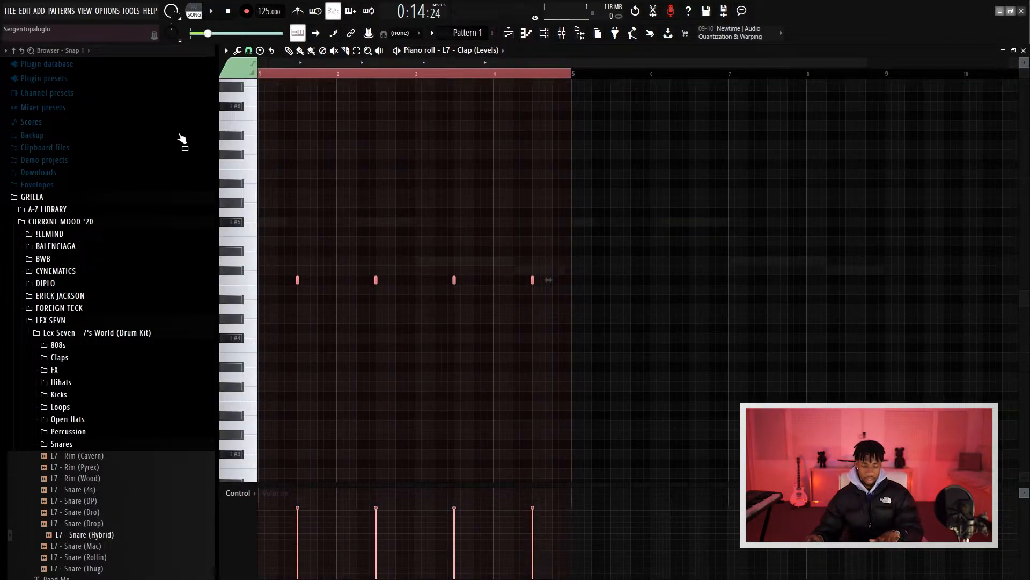
key(ctrl+v)
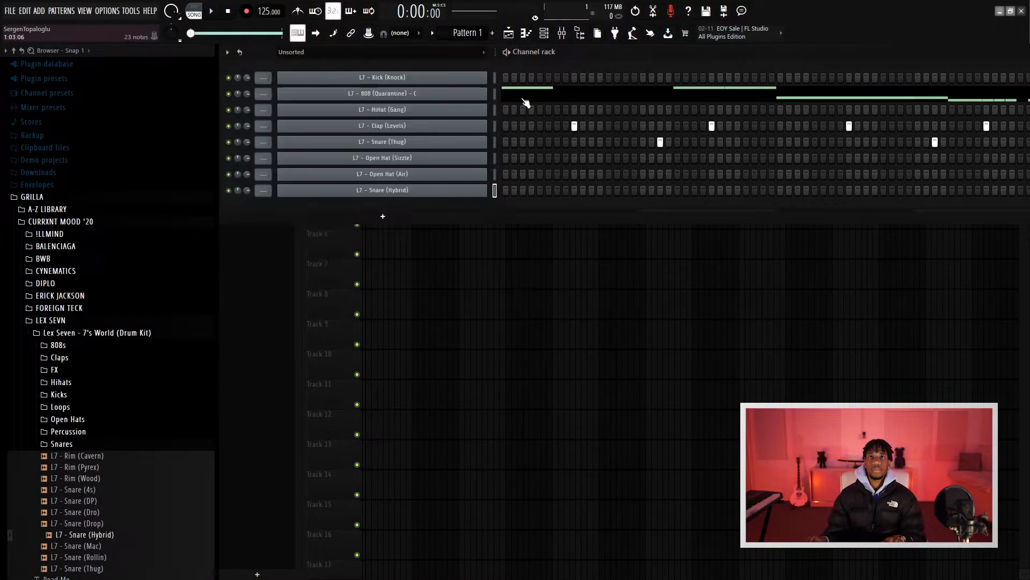
click(381, 190)
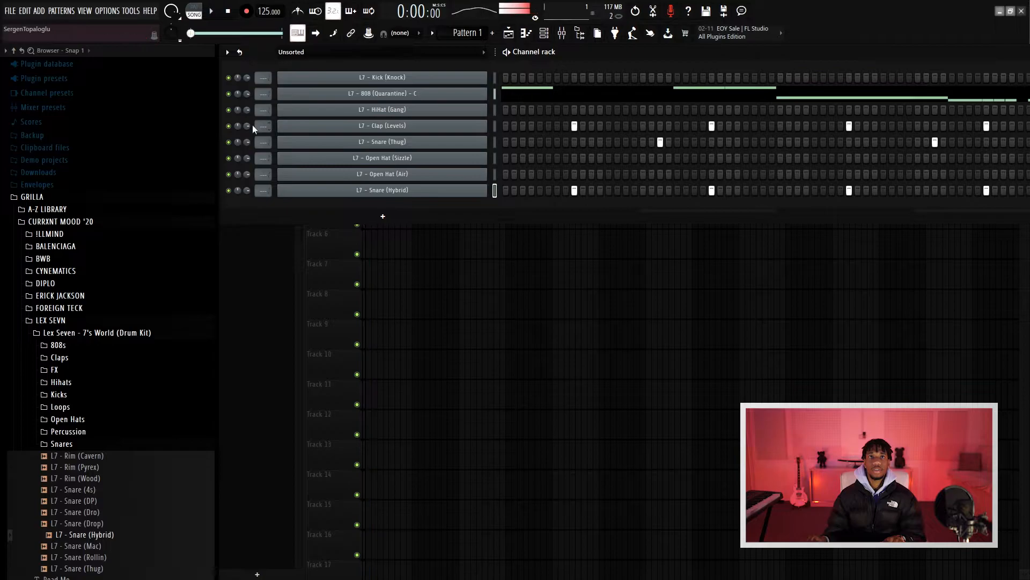
click(212, 12)
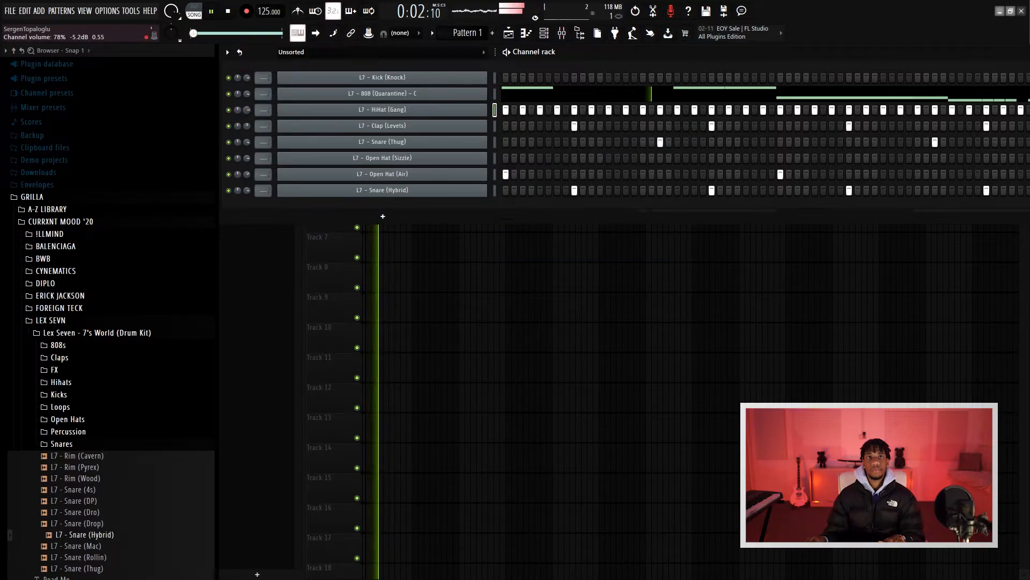
- Open the HiHat (Gang) notes, stop playback, and route the hi-hat to its own mixer insert
double_click(381, 109)
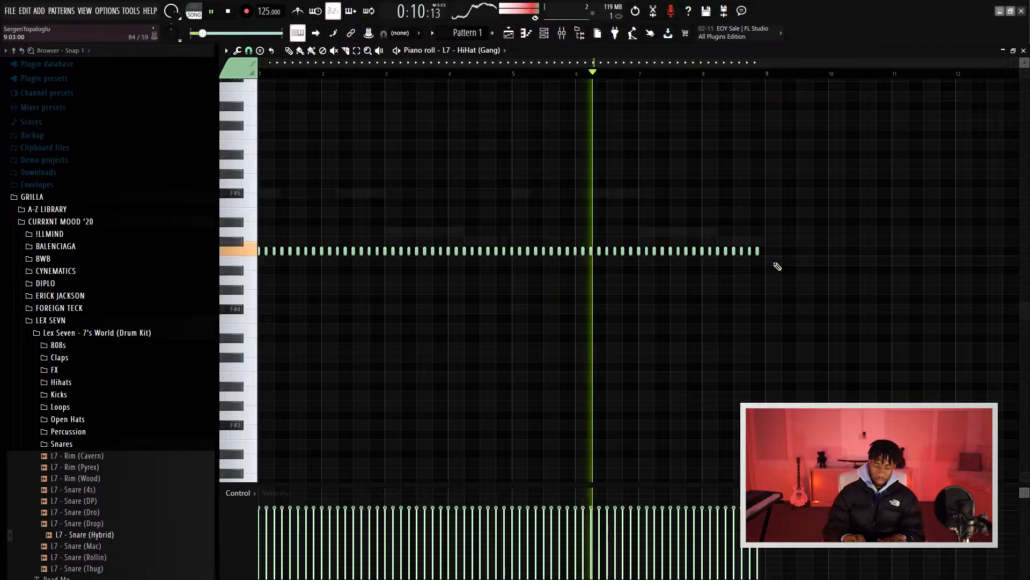
click(227, 12)
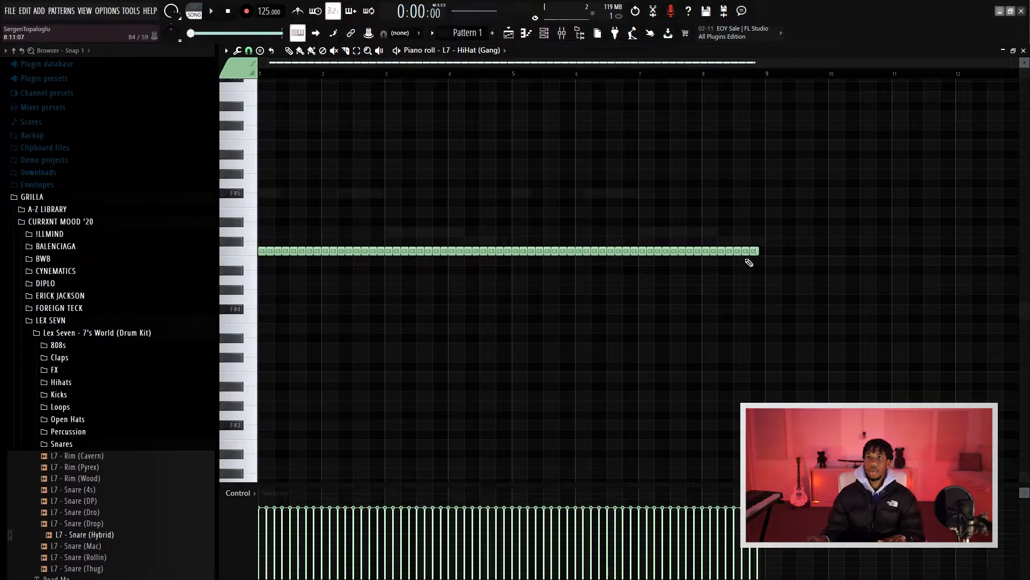
key(ctrl+l)
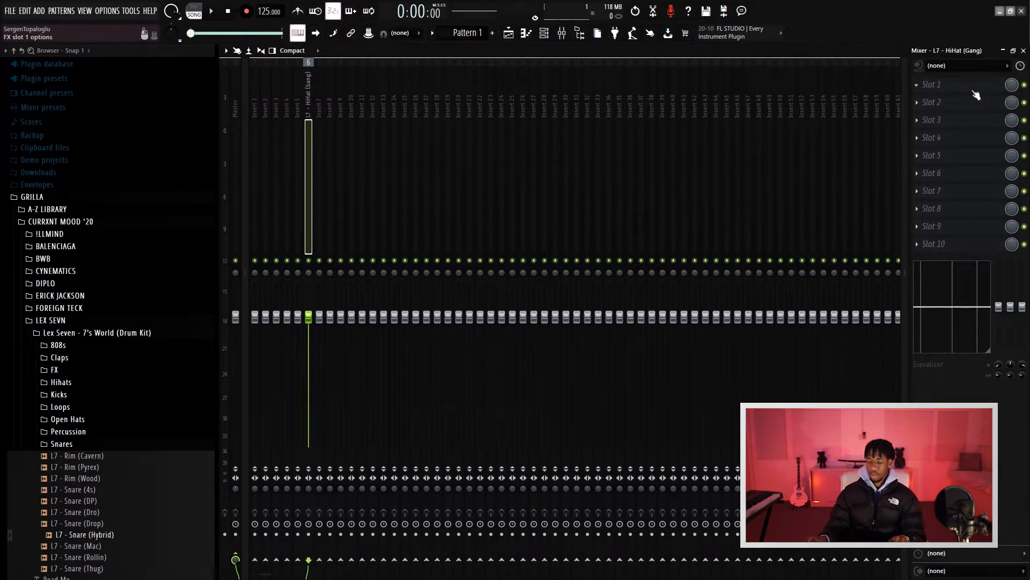
- Load Effectrix onto the HiHat insert, programmed with X-Loop and reverse events
click(917, 84)
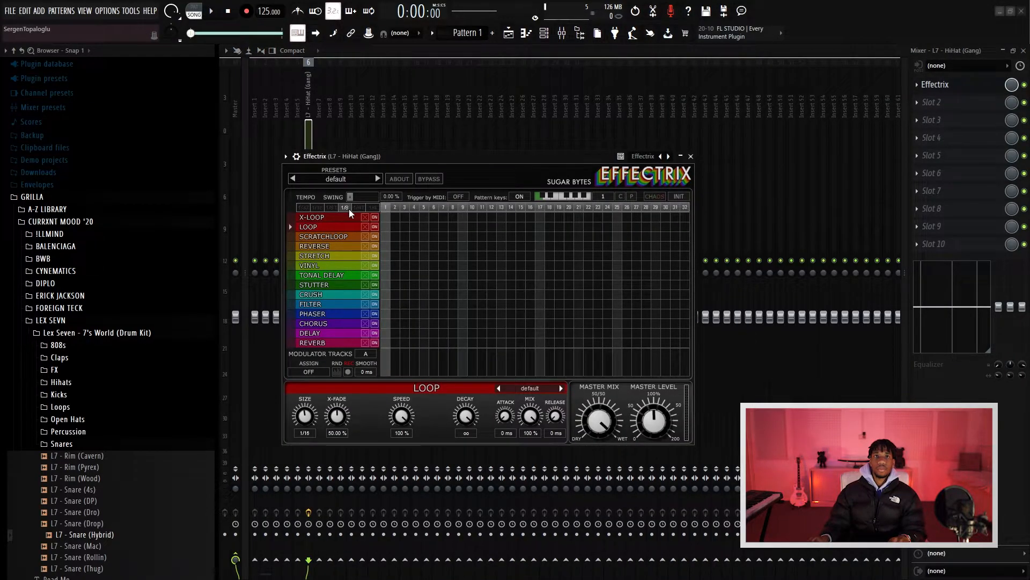
mouse_move(418, 254)
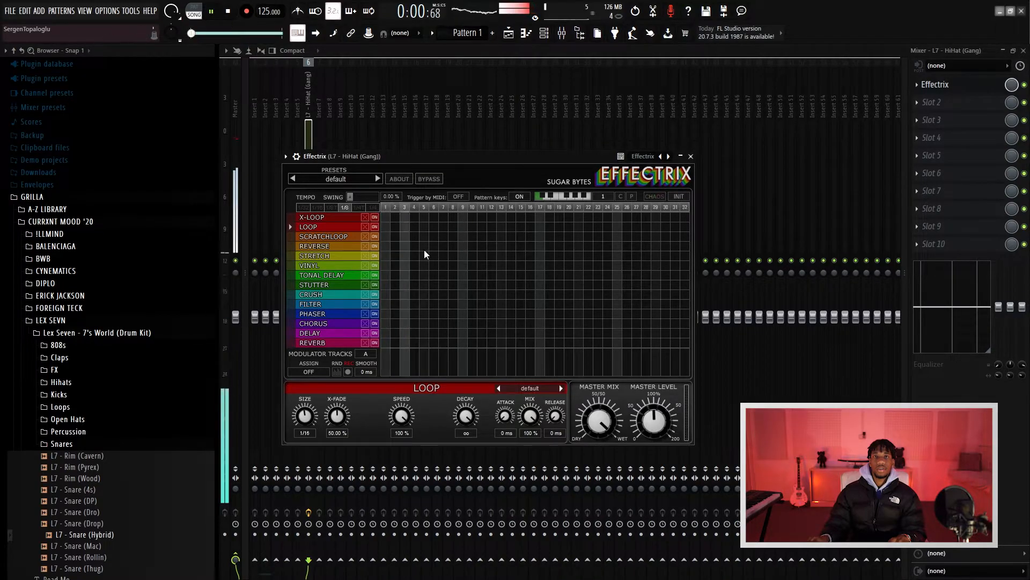
click(312, 217)
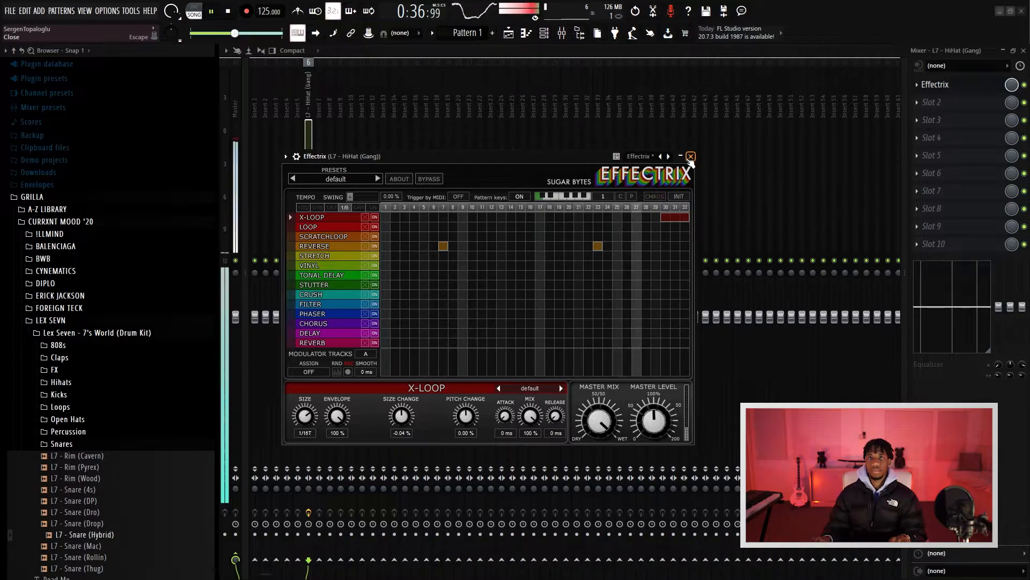
click(690, 156)
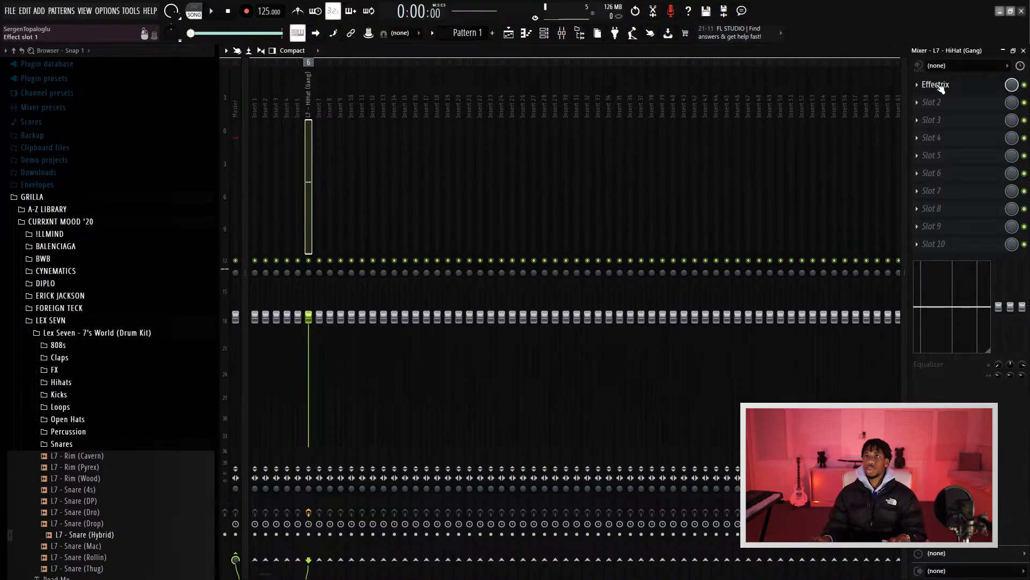
click(934, 84)
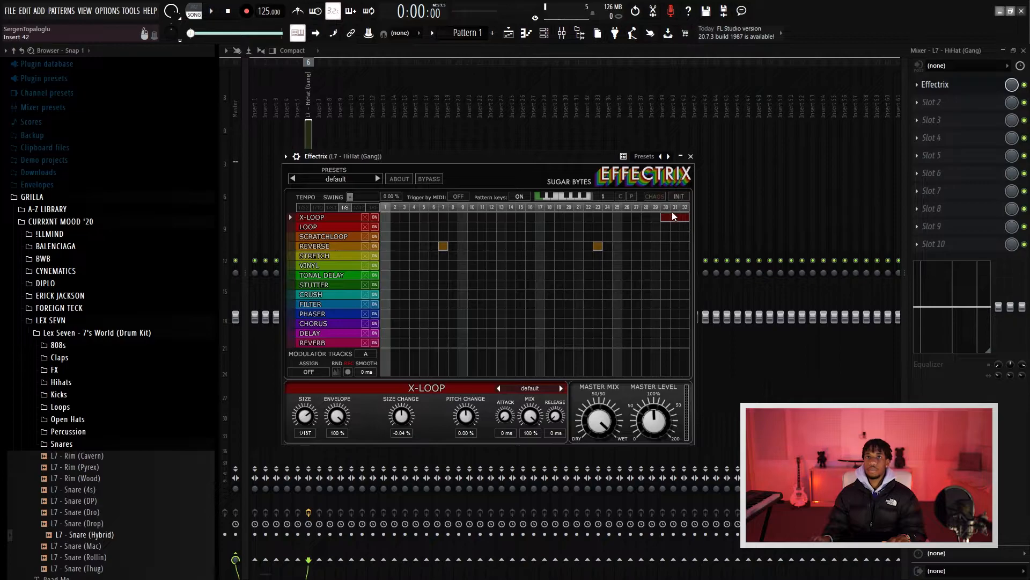
click(690, 156)
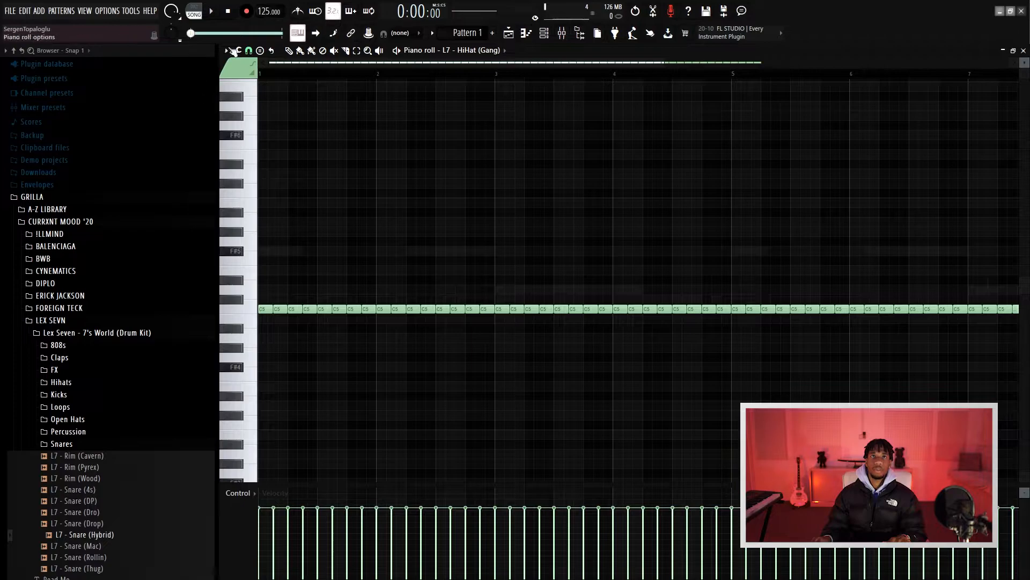
- At a finer snap, chop a short hi-hat note into a rapid roll with lowered velocities
click(249, 51)
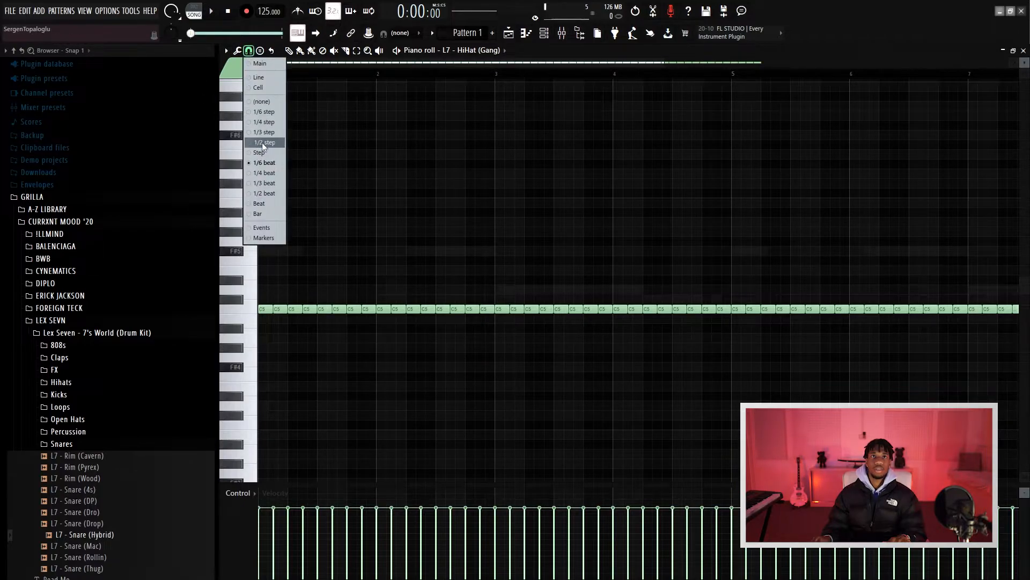
click(263, 141)
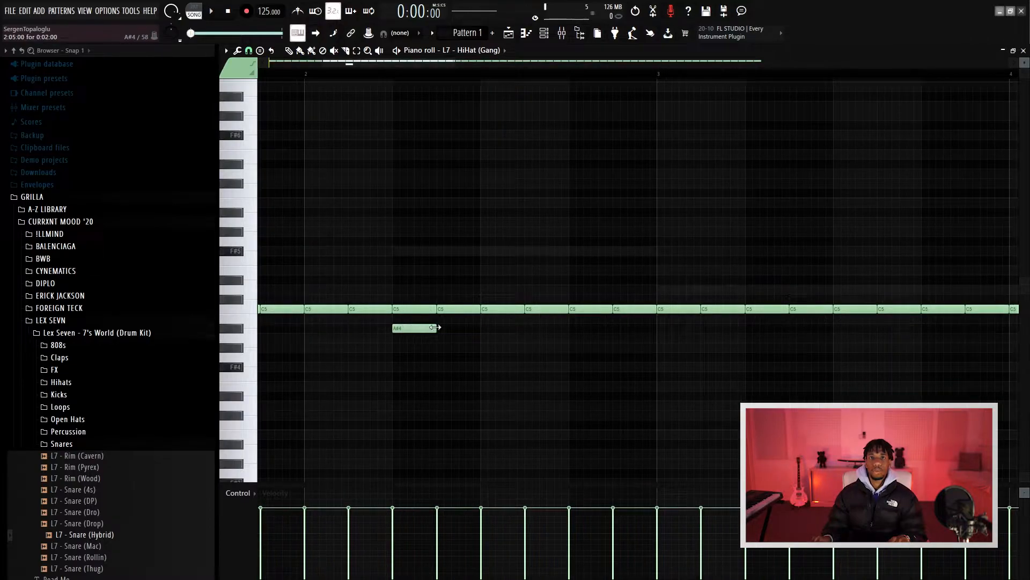
key(ctrl+u)
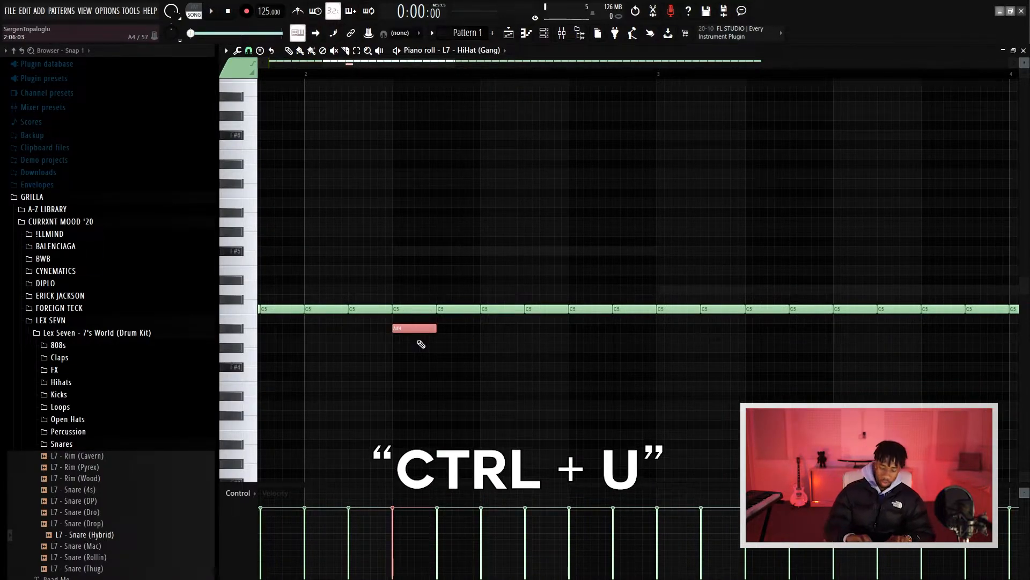
key(ctrl+u)
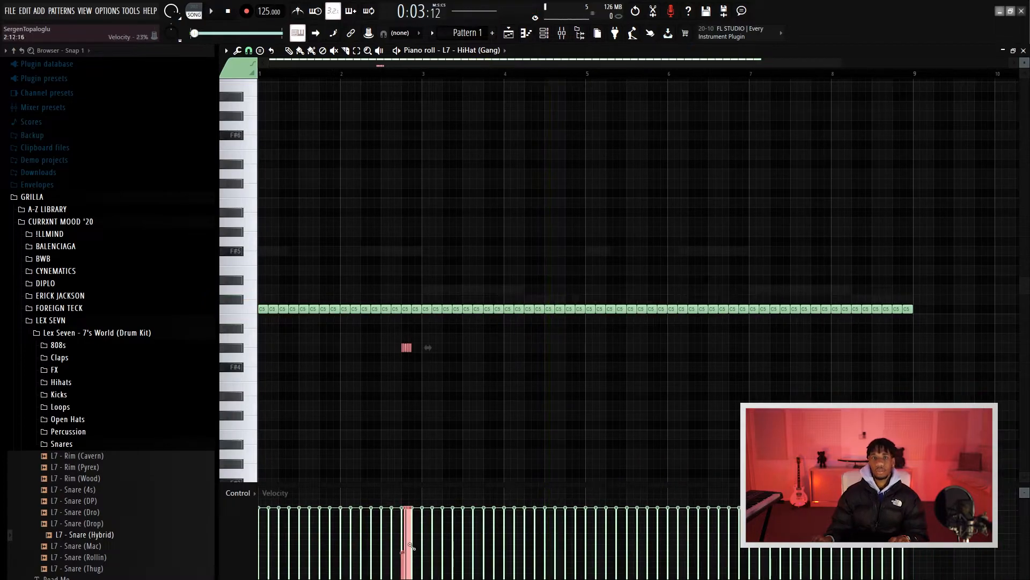
drag(406, 545, 406, 516)
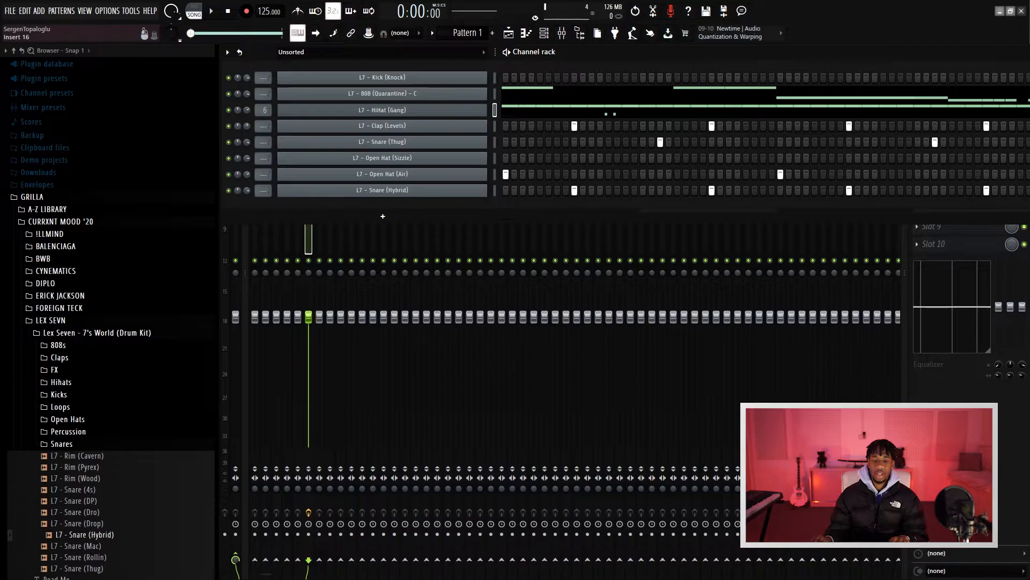
- Copy the hi-hat roll variations across every bar of the Gang hi-hat pattern
double_click(381, 110)
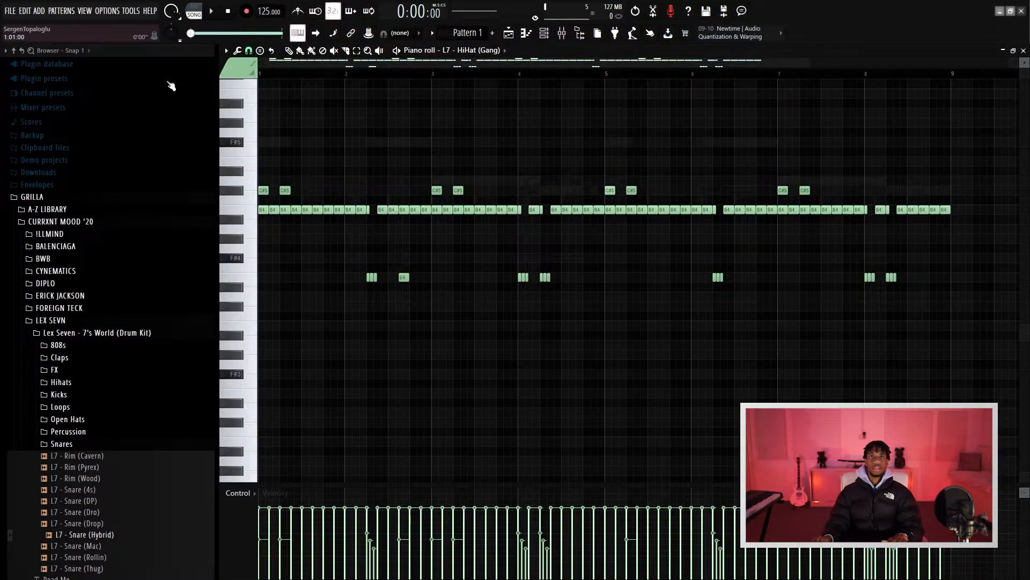
click(211, 12)
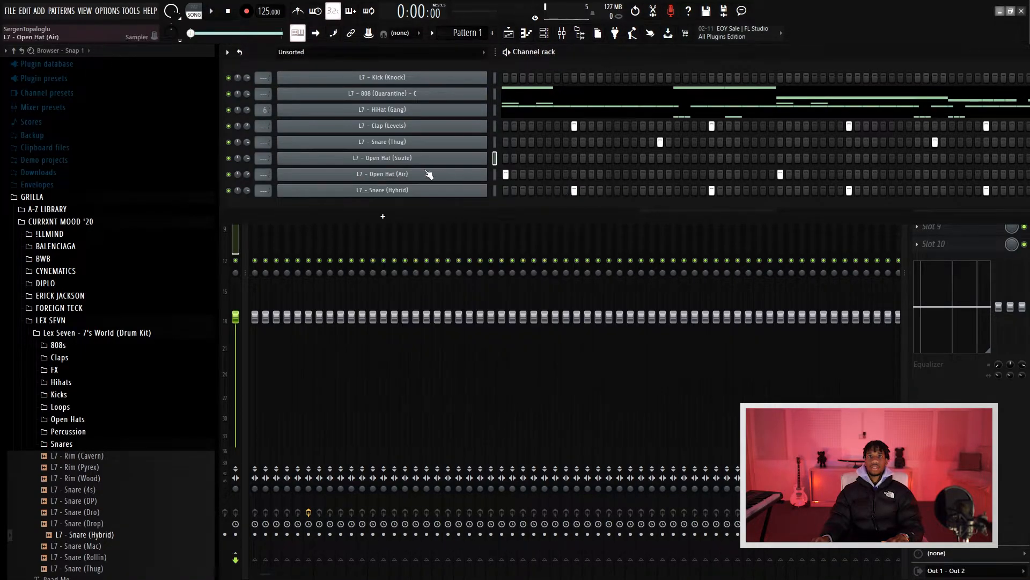
- Turn the Sizzle open-hat steps into sparse piano-roll notes and check its sampler settings
double_click(381, 158)
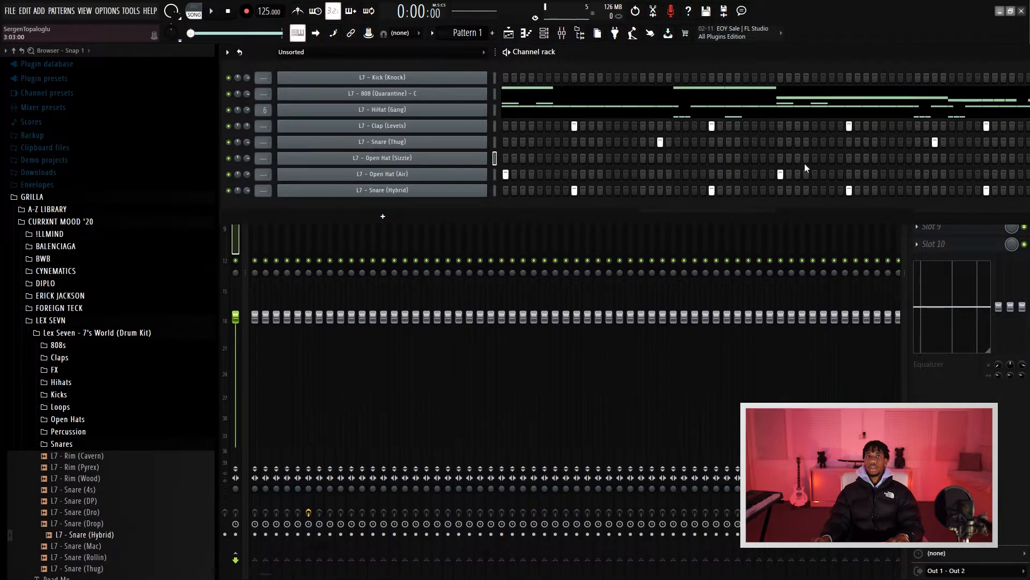
click(211, 12)
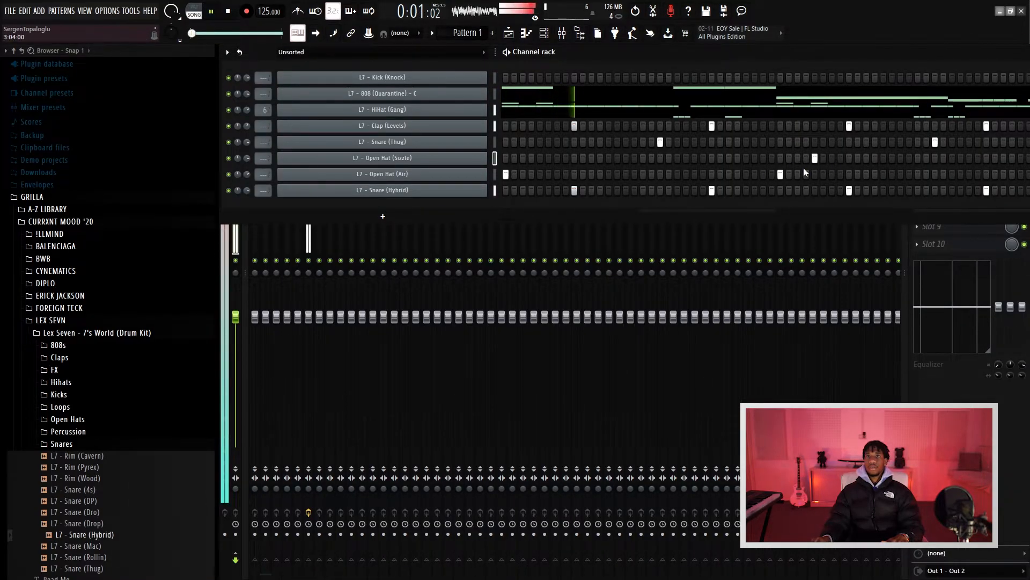
double_click(381, 157)
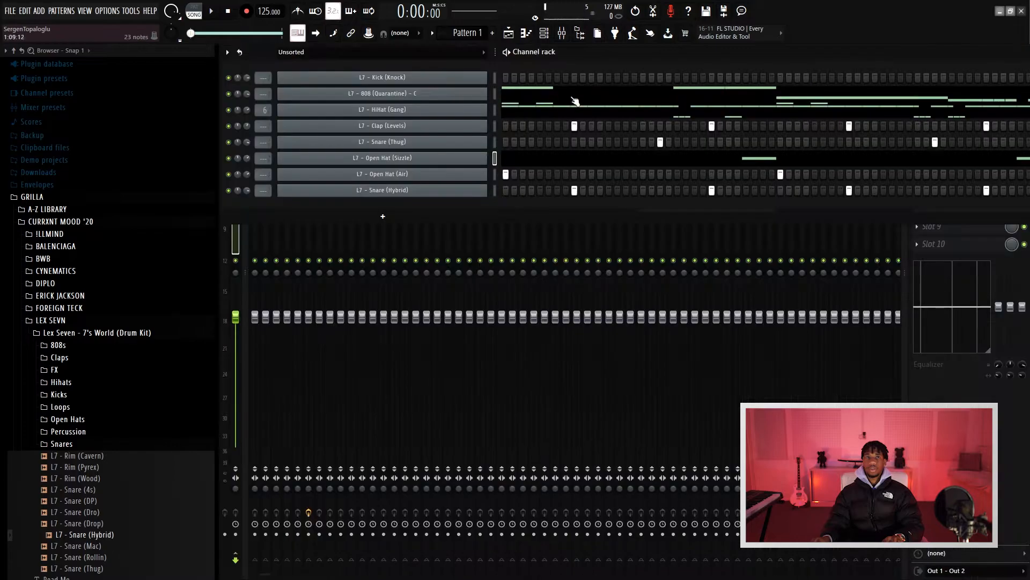
click(382, 158)
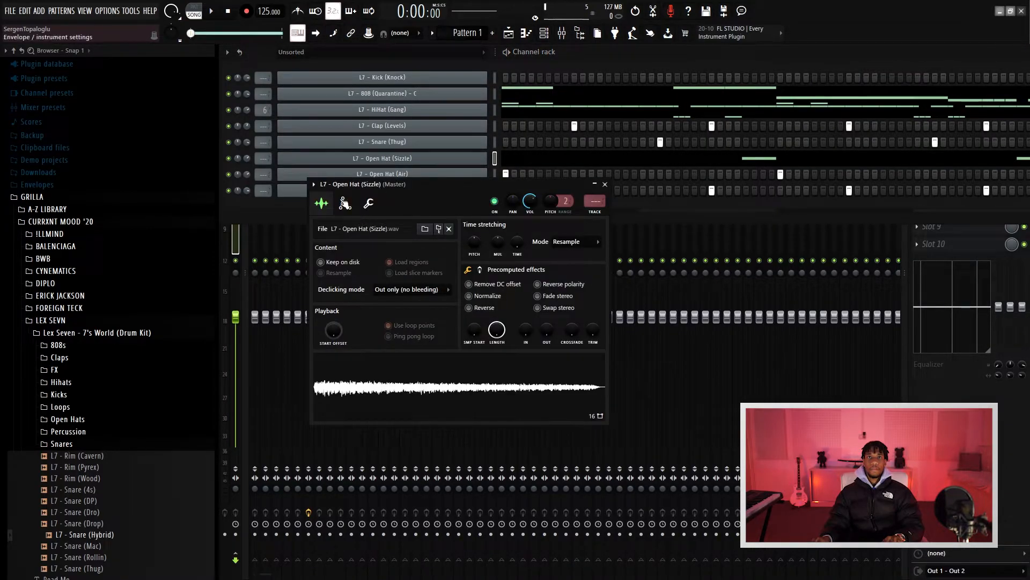
click(344, 202)
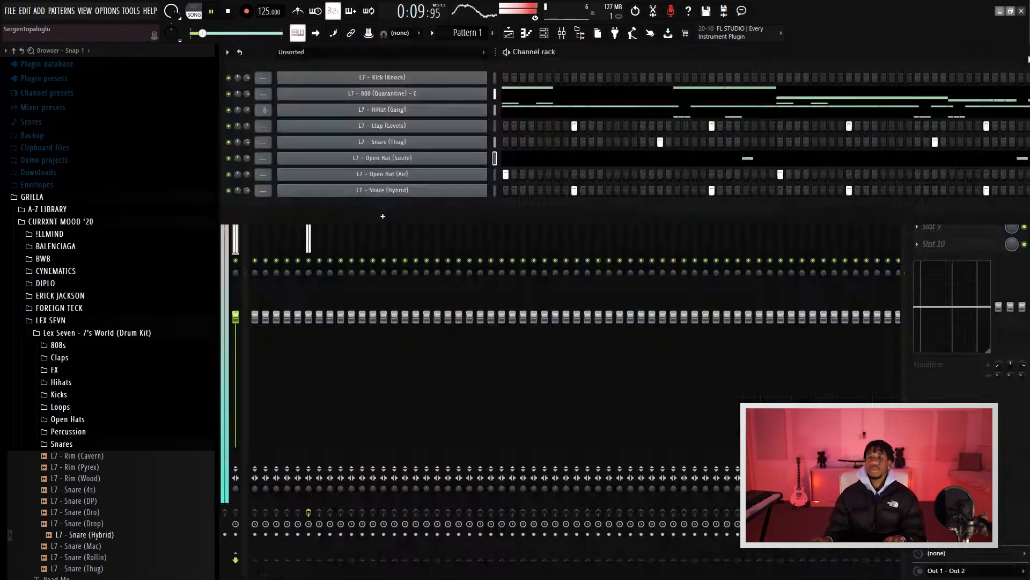
- Adjust the four spaced Sizzle open-hat notes, including the last one, in the piano roll
click(381, 158)
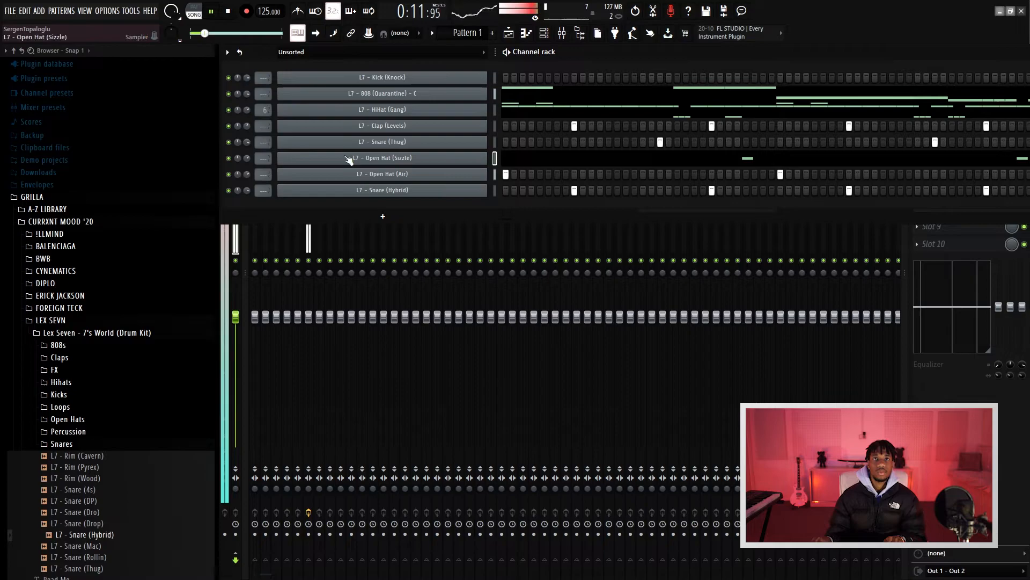
double_click(382, 158)
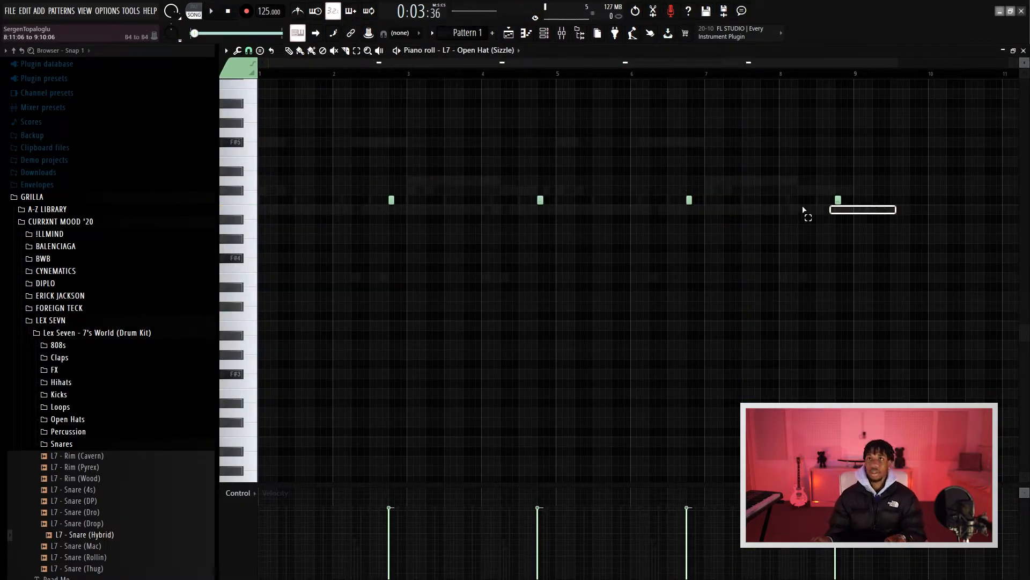
click(211, 11)
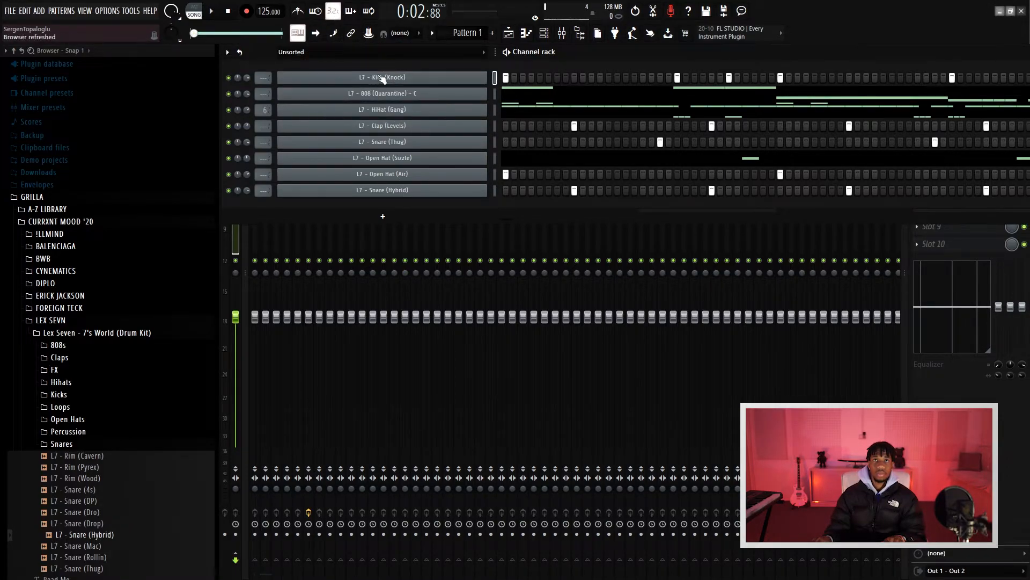
- Open the 808 sampler's settings and rebalance the drum channel volumes, one at 76%
double_click(382, 77)
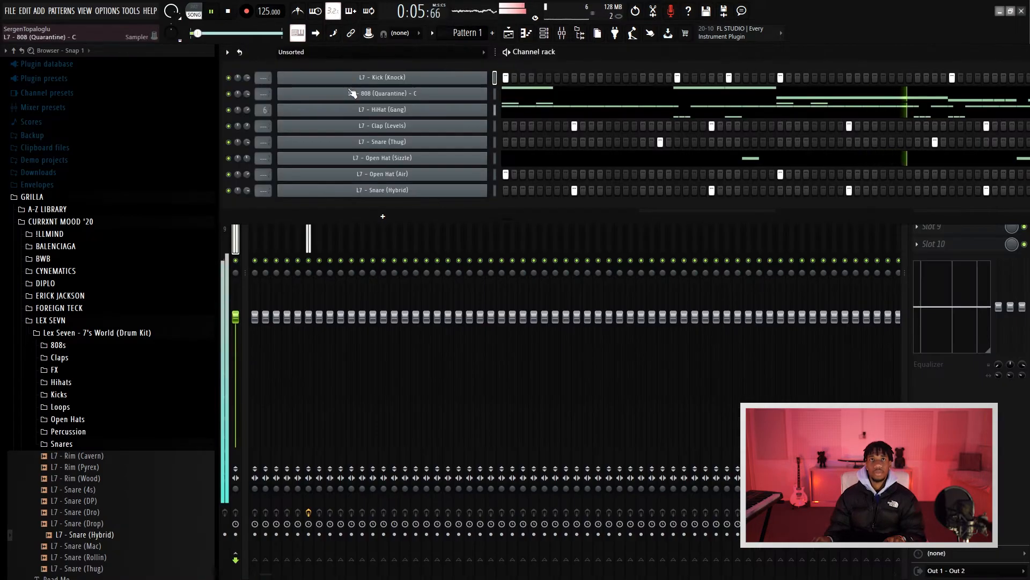
right_click(382, 78)
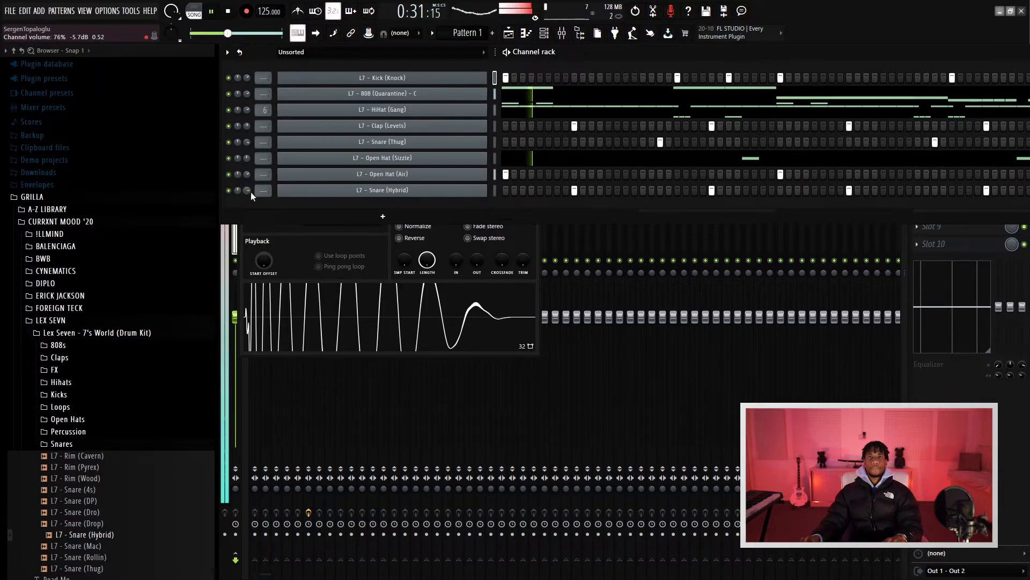
- Load Fruity Limiter on the Master track and fade out the end of the Gang hi-hat sample
click(407, 50)
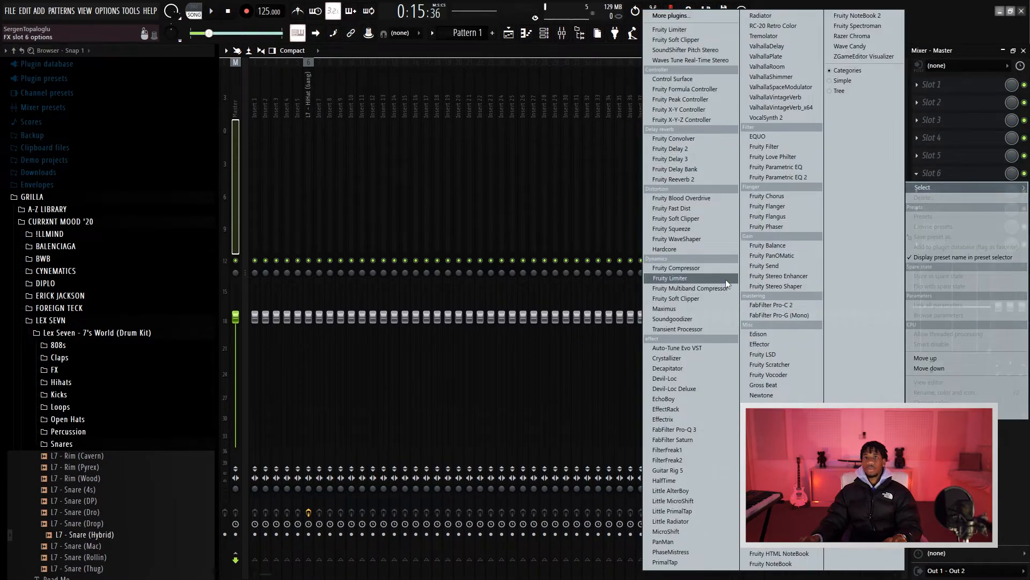
click(675, 298)
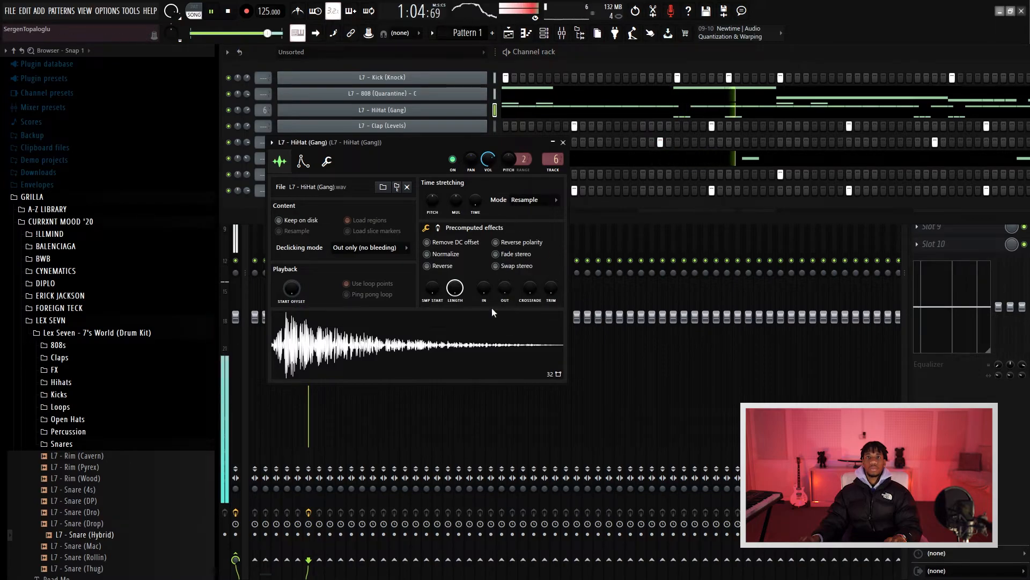
drag(504, 289, 504, 302)
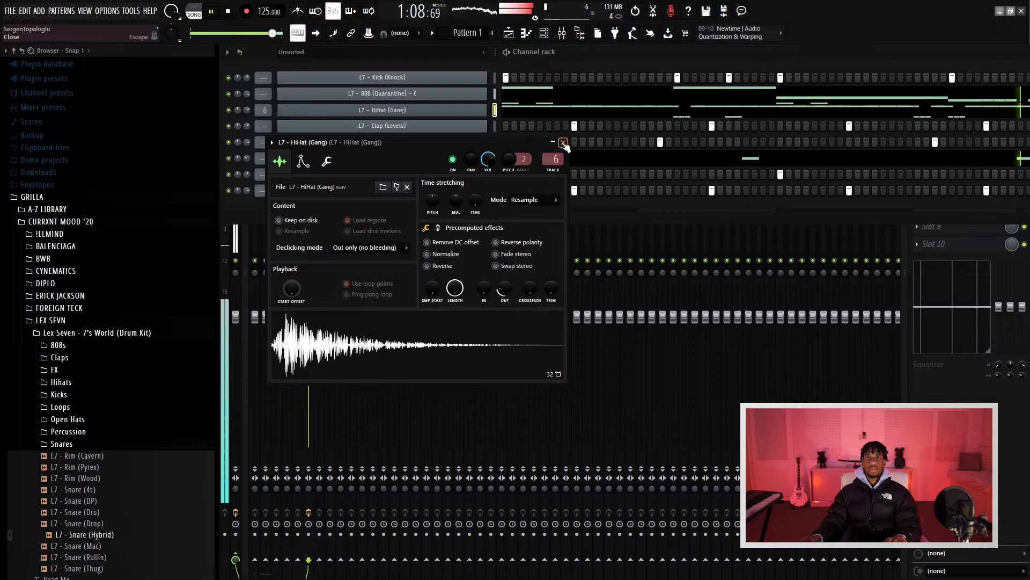
click(563, 143)
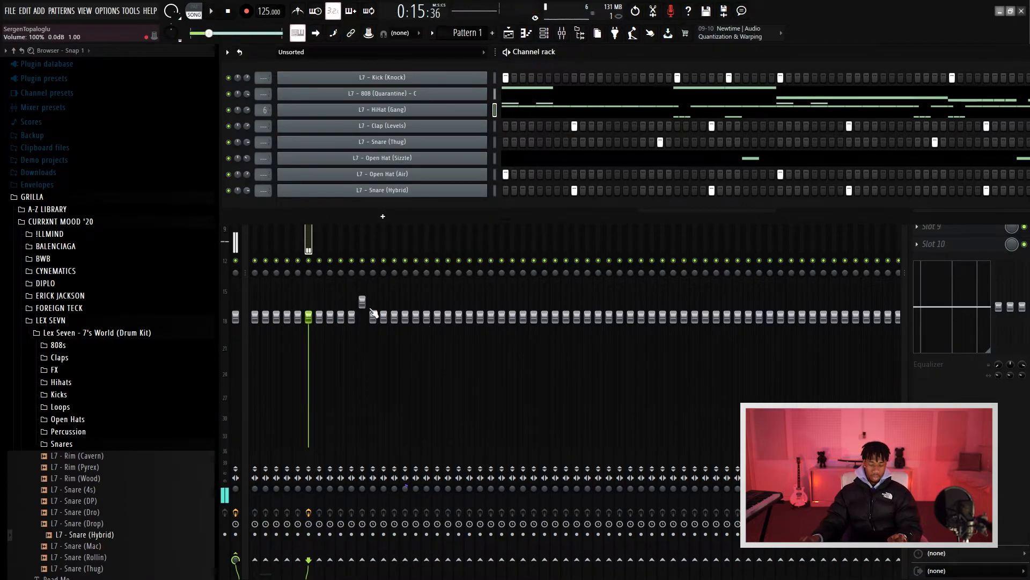
- Add Fruity Parametric EQ 2 to the Lex Seven insert with a band 1 high-pass near 170 Hz
click(542, 33)
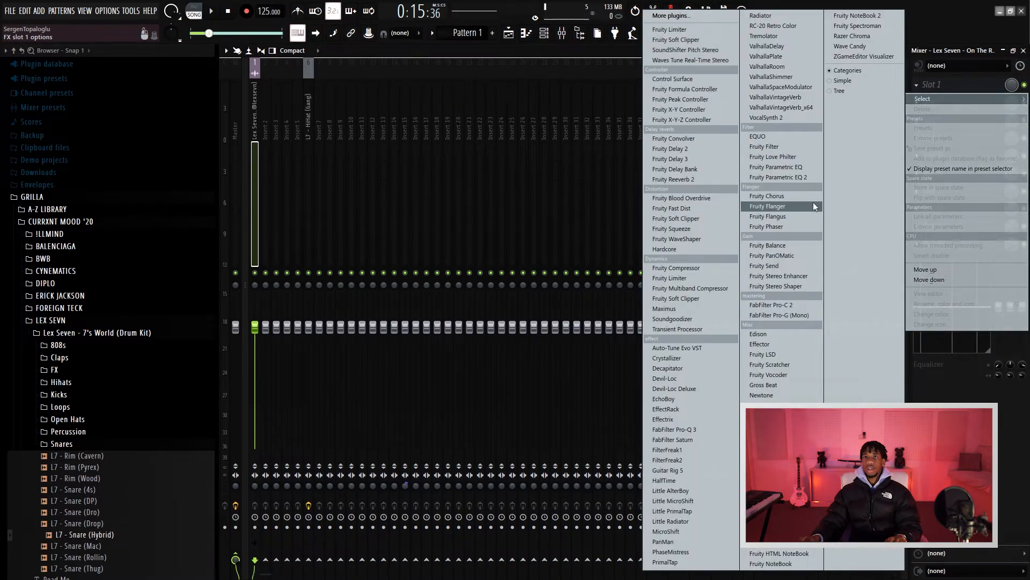
click(779, 176)
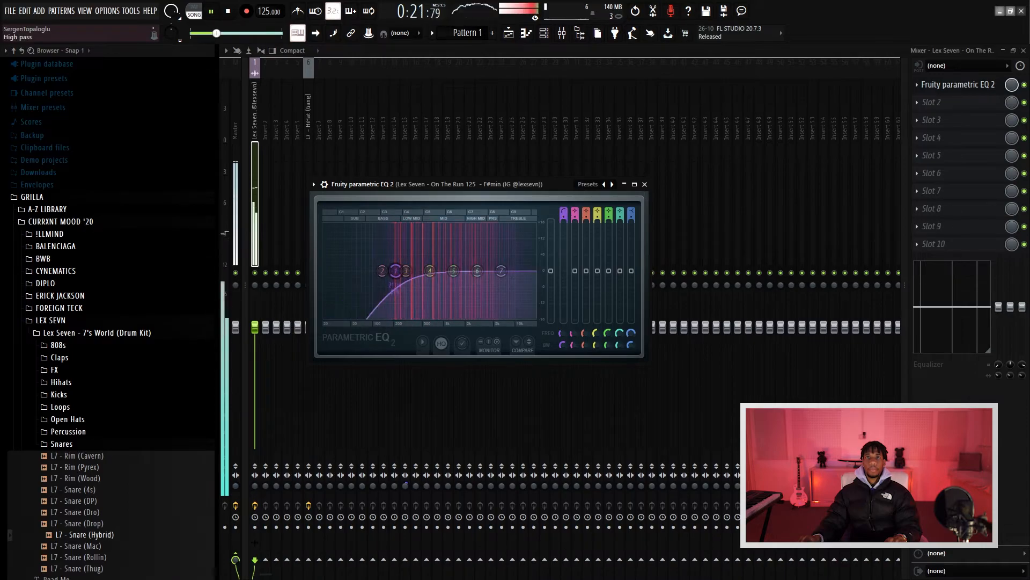
drag(396, 271, 370, 270)
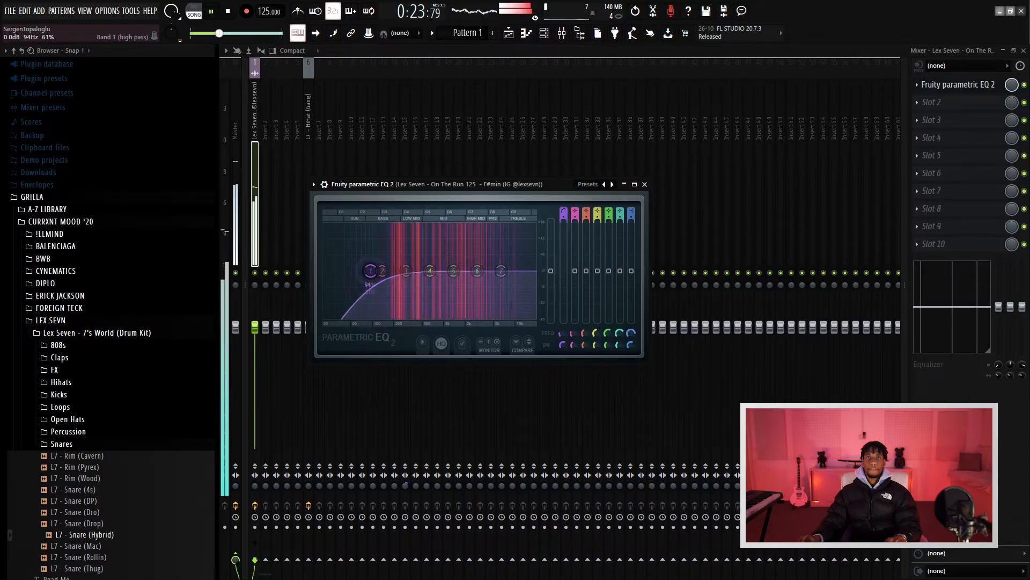
drag(370, 271, 386, 270)
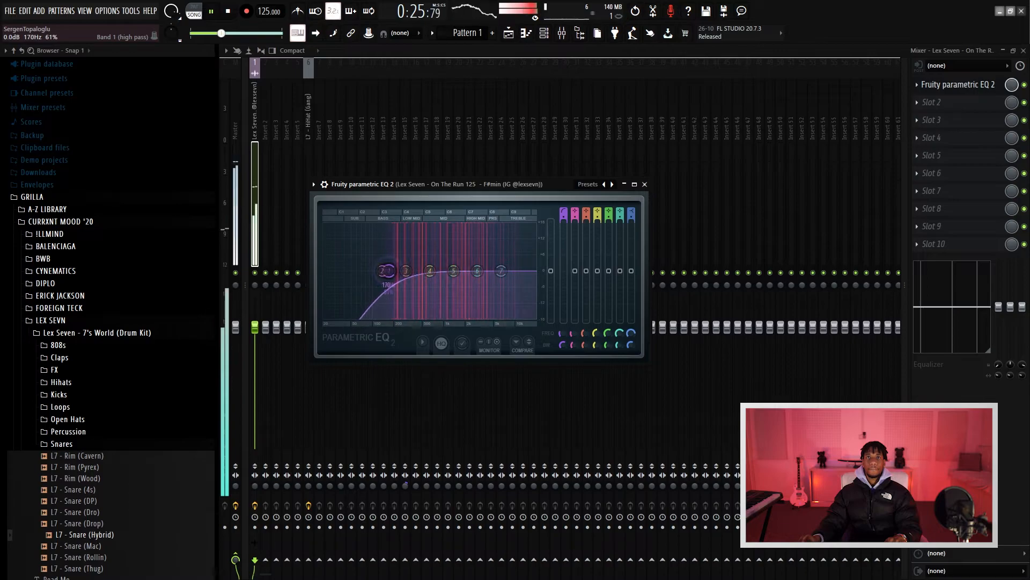